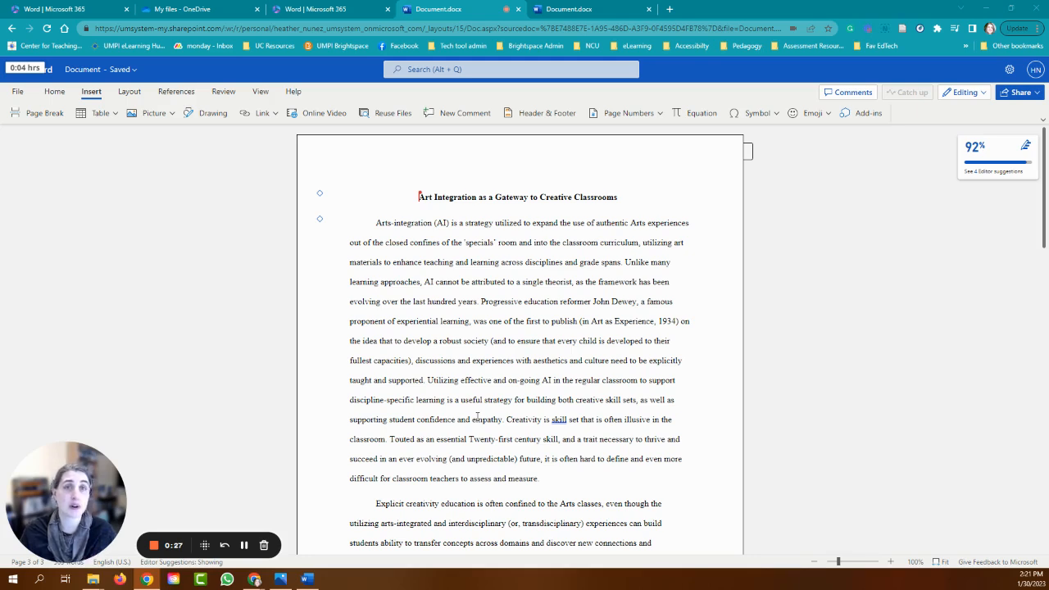
mouse_move(582, 272)
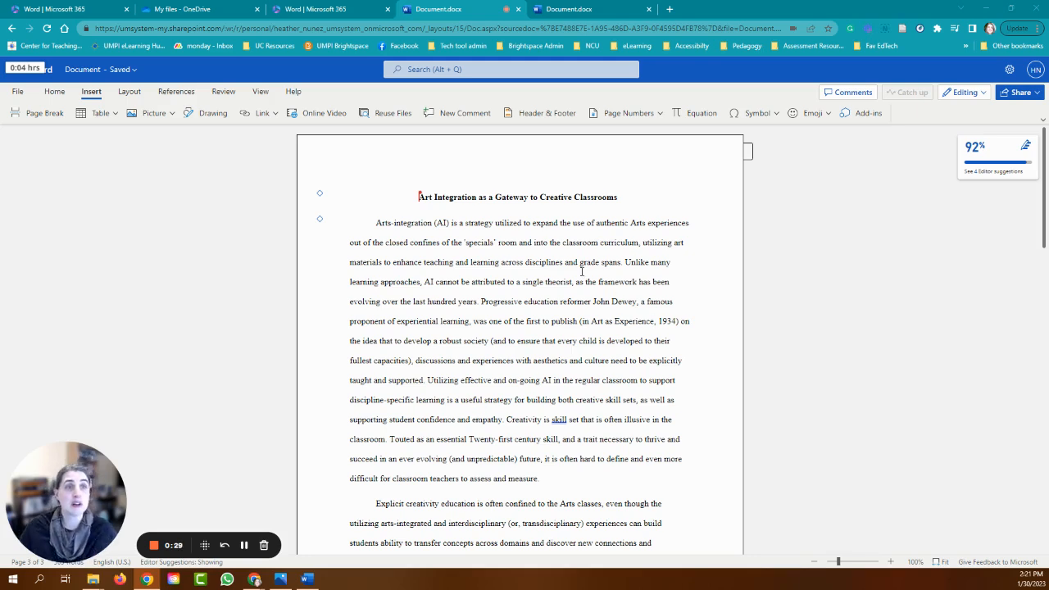
mouse_move(428, 287)
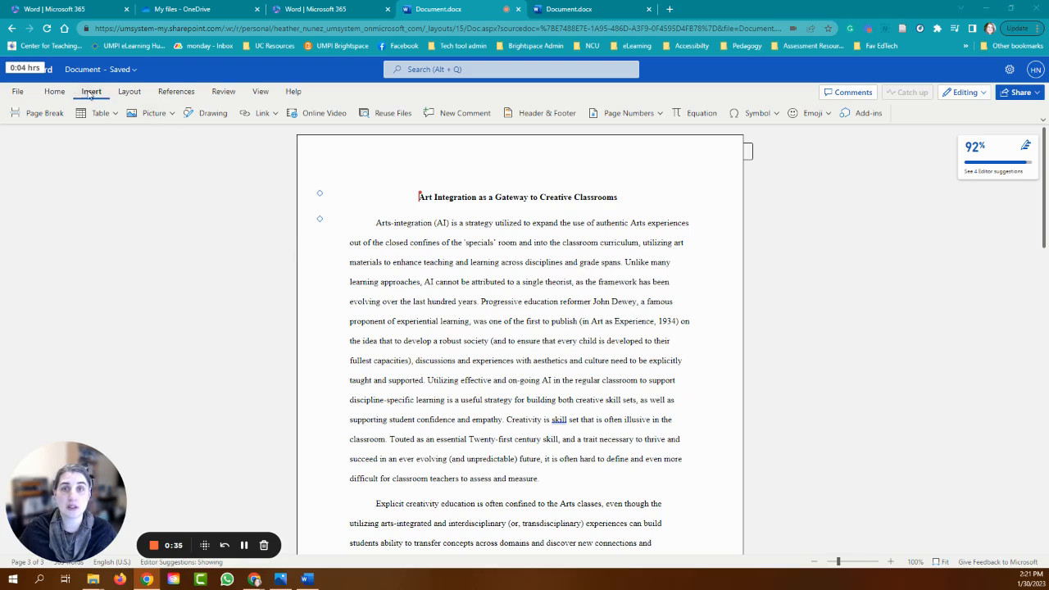
mouse_move(804, 152)
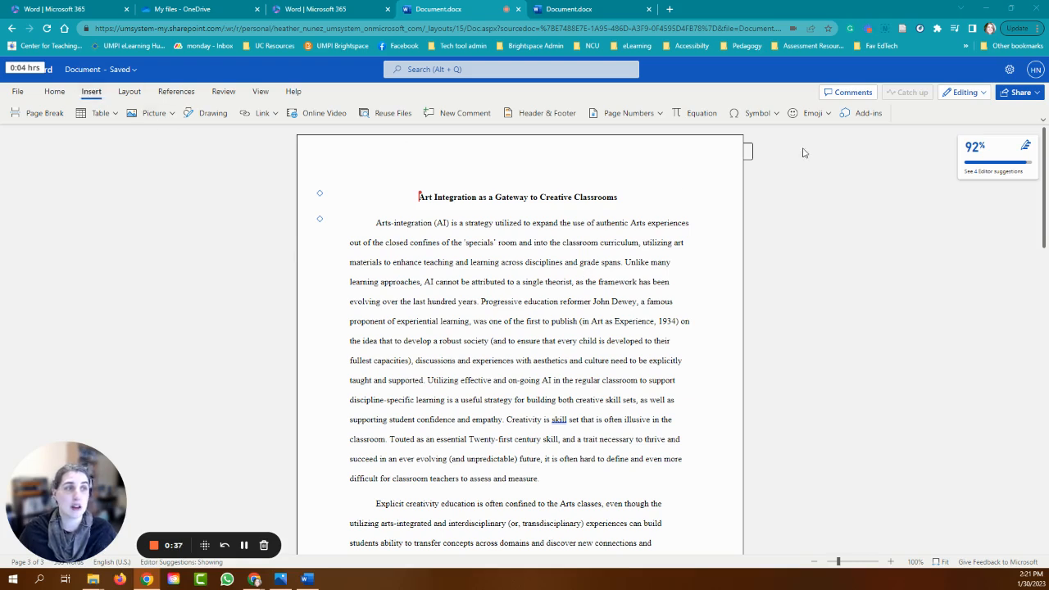
Step: Search the Office add-in store for 'draft c' and add the Draft Coach add-in
click(866, 113)
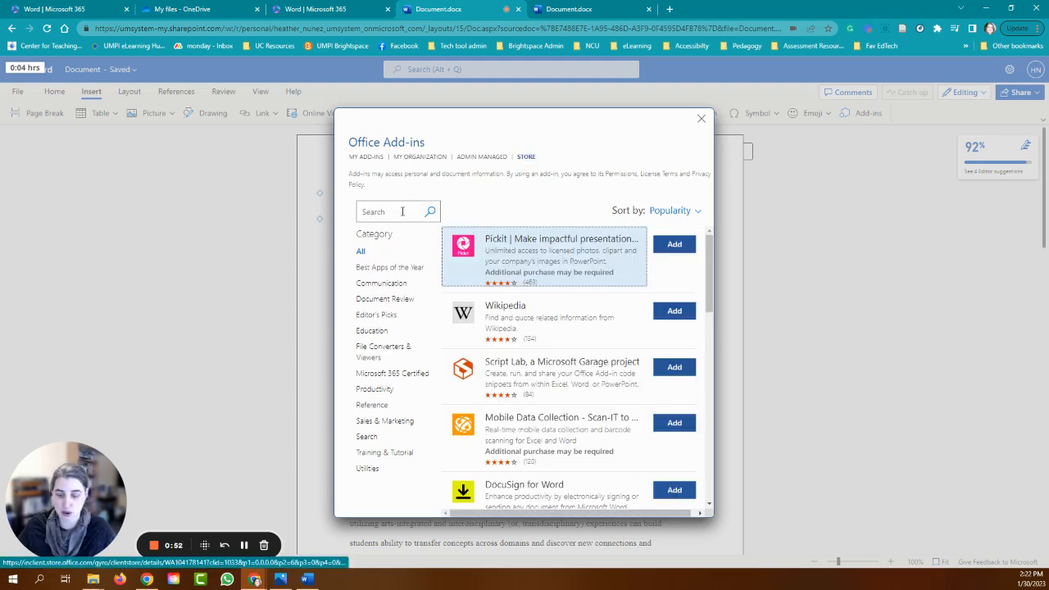
scroll(down, 3)
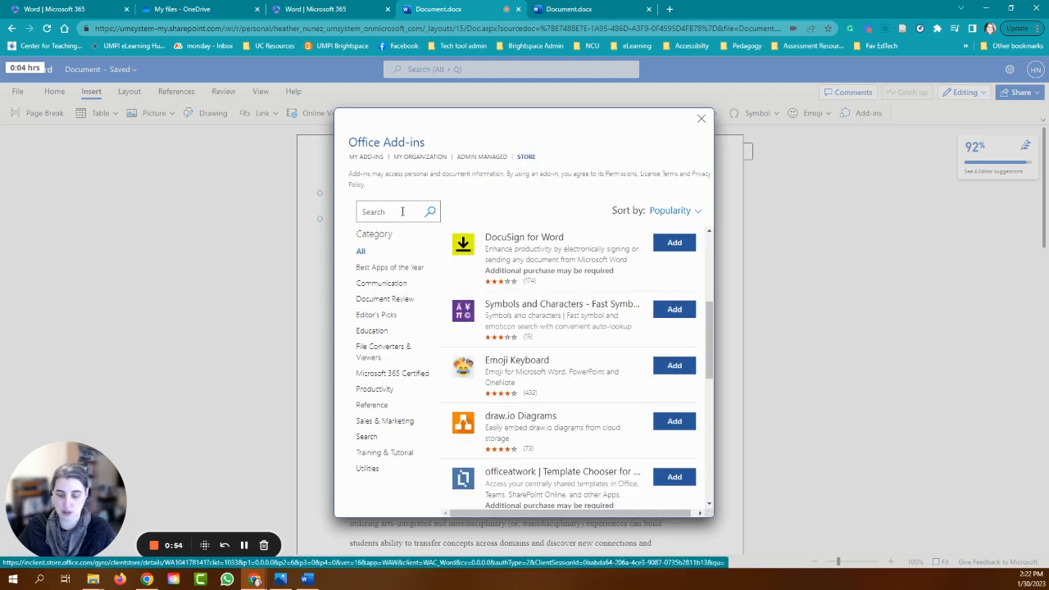
click(398, 211)
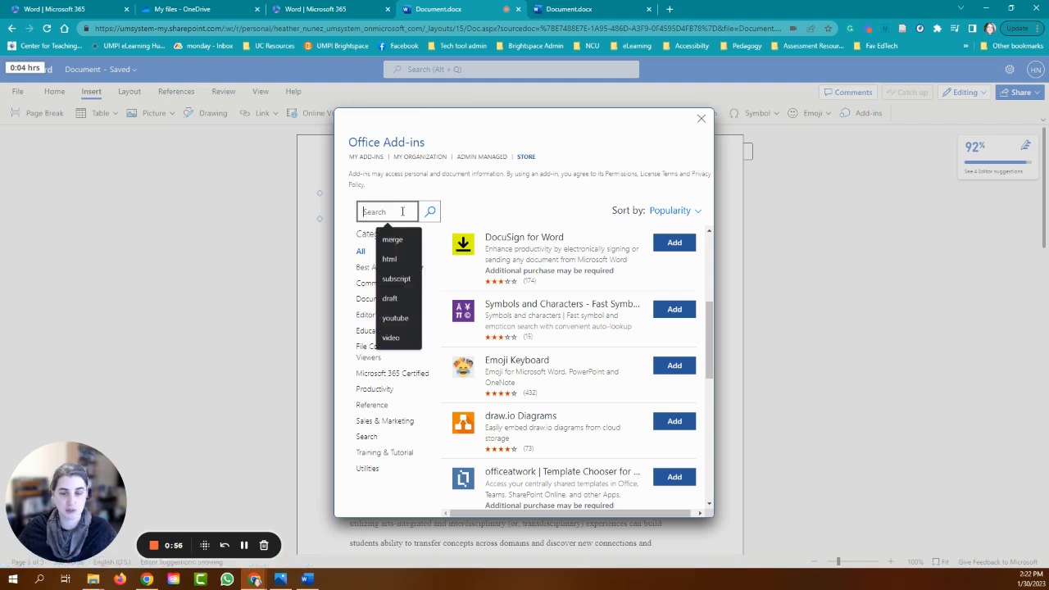
text(draft coach)
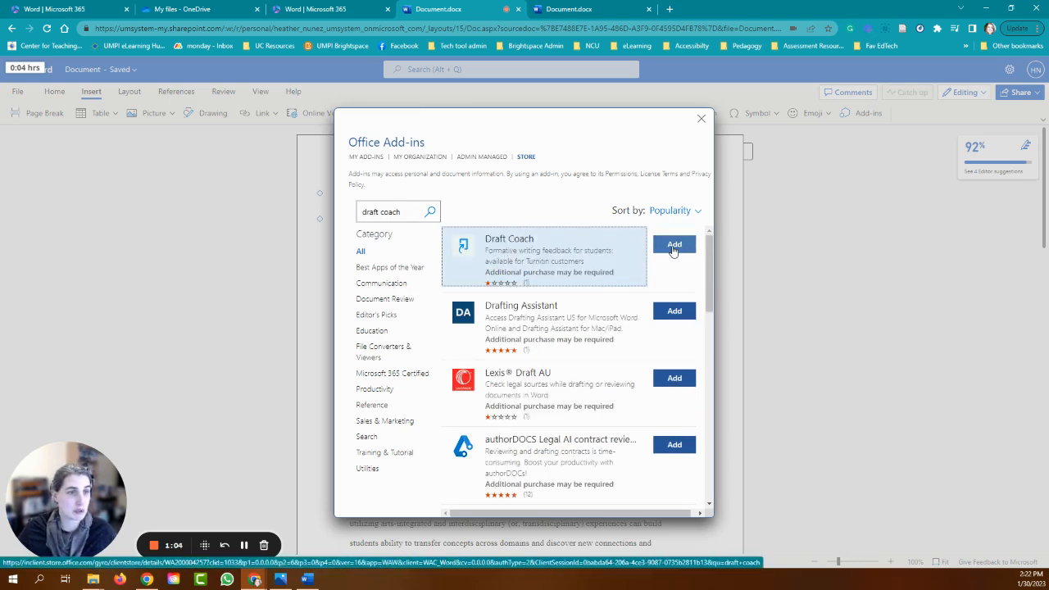
click(673, 244)
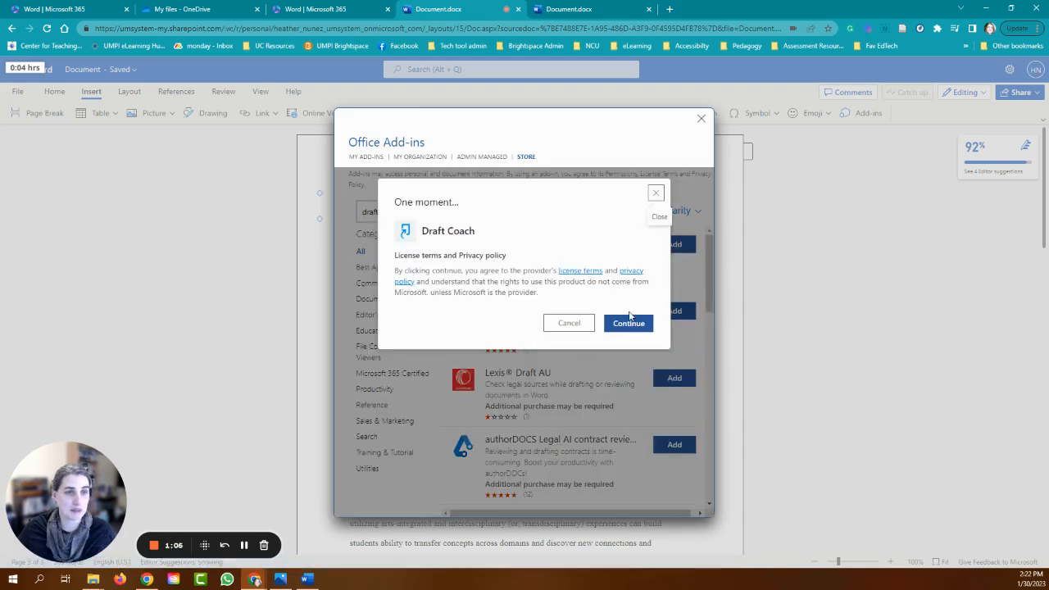
Step: Accept the Draft Coach license terms to install it and open the Turnitin pane
click(628, 322)
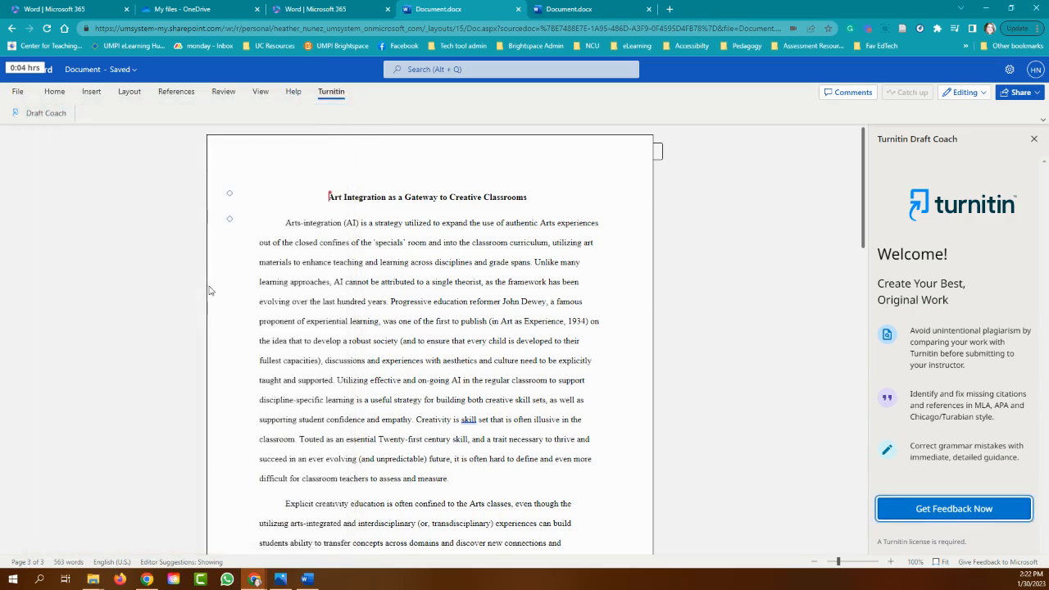
Step: Run Draft Coach's citations check: 1 citation, 5 references, some without citations
click(953, 509)
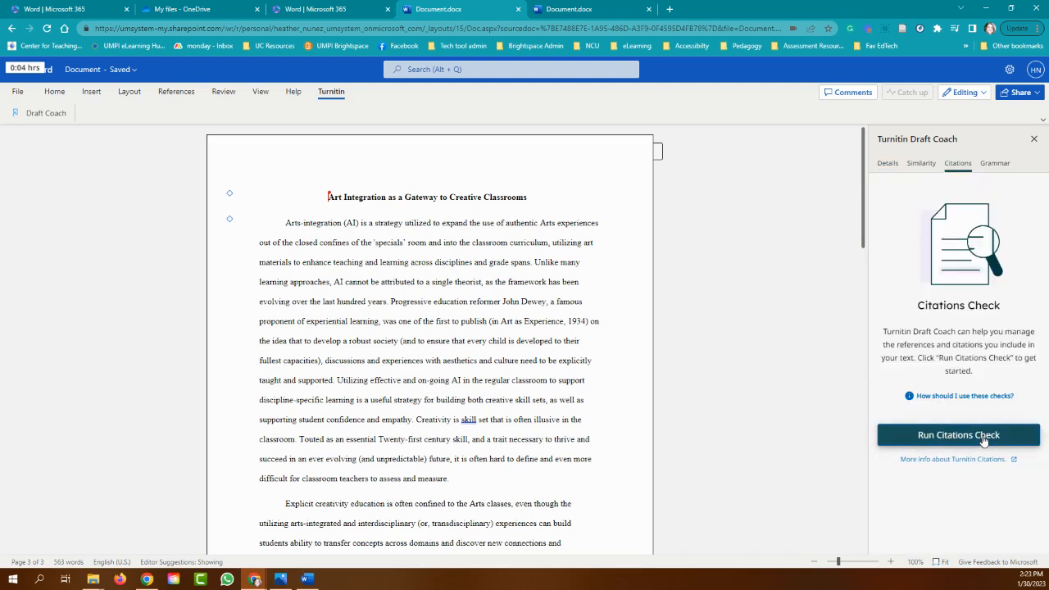
click(958, 435)
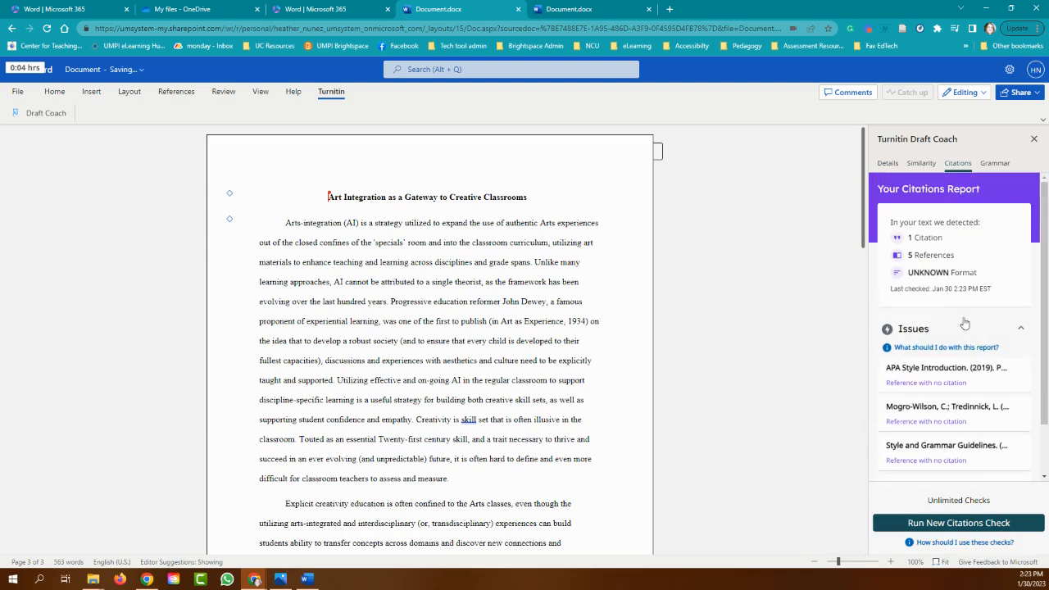
mouse_move(943, 377)
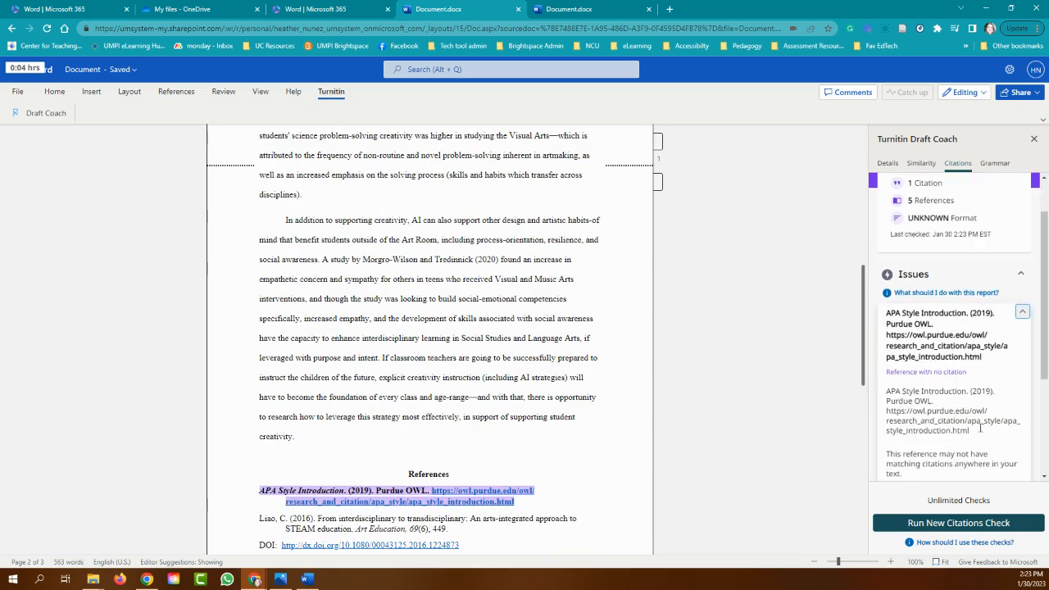
scroll(down, 3)
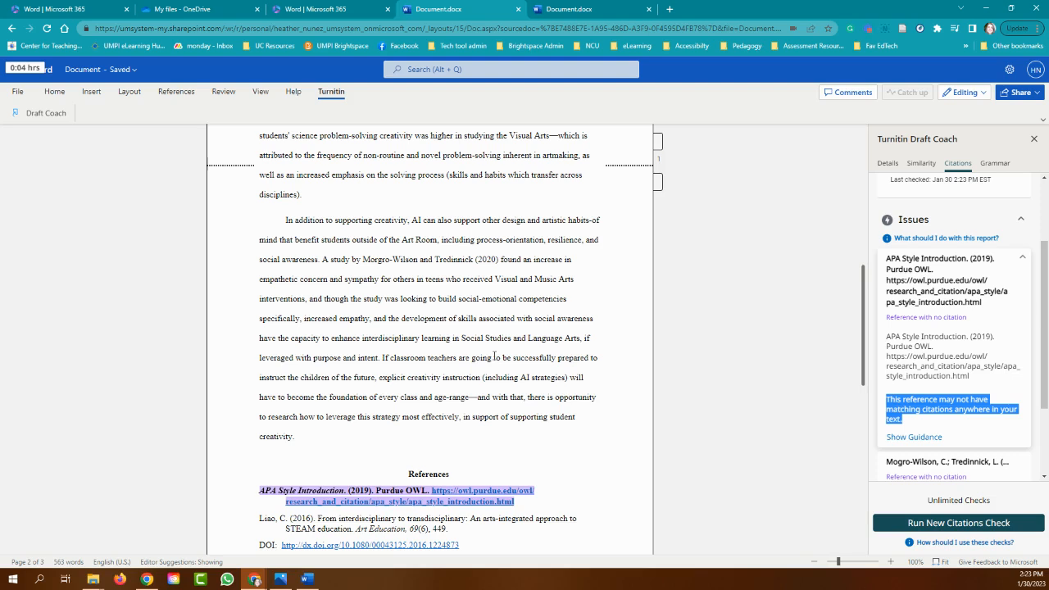
click(957, 162)
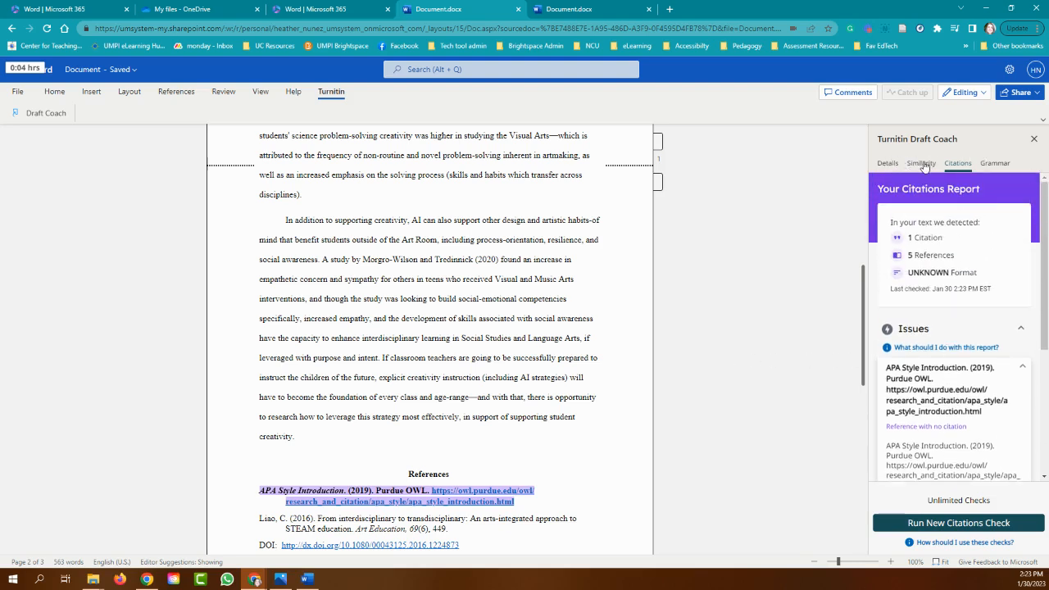
Step: Run the grammar check, browse its 10-issue breakdown including Long Sentence, then open Similarity
click(994, 162)
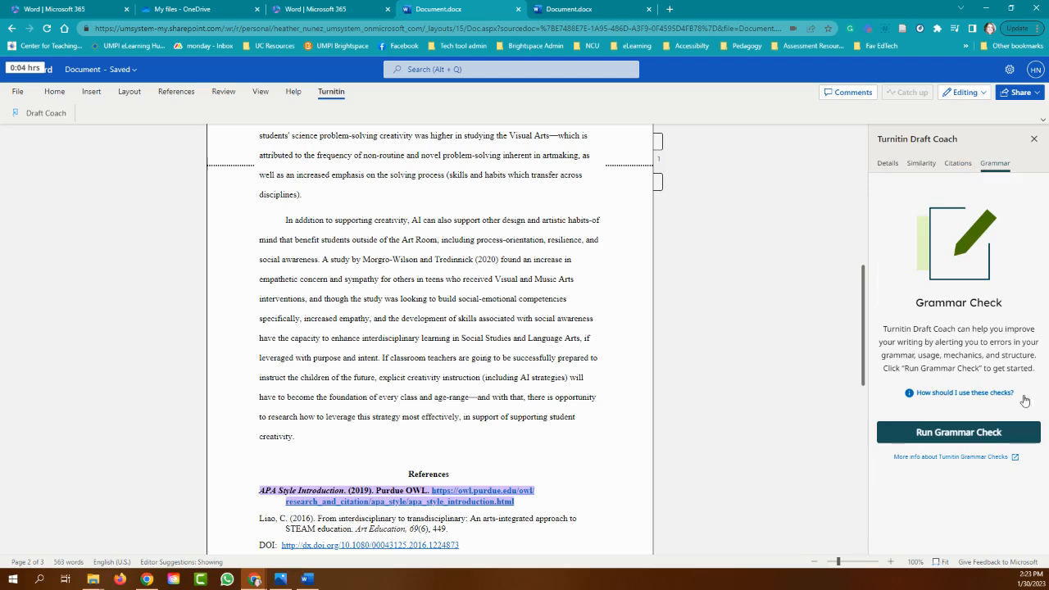
click(958, 432)
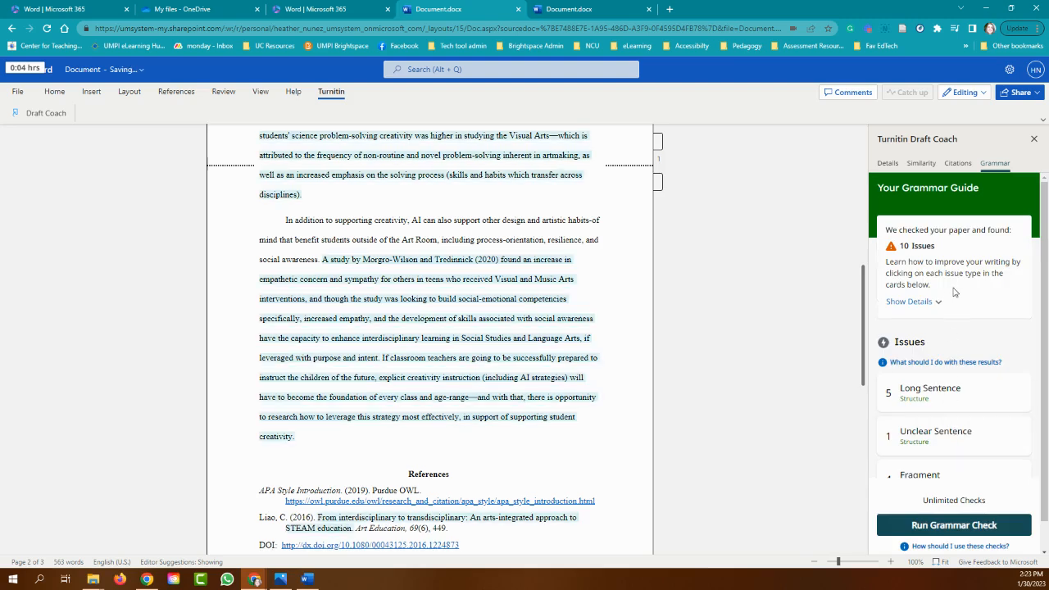
click(909, 301)
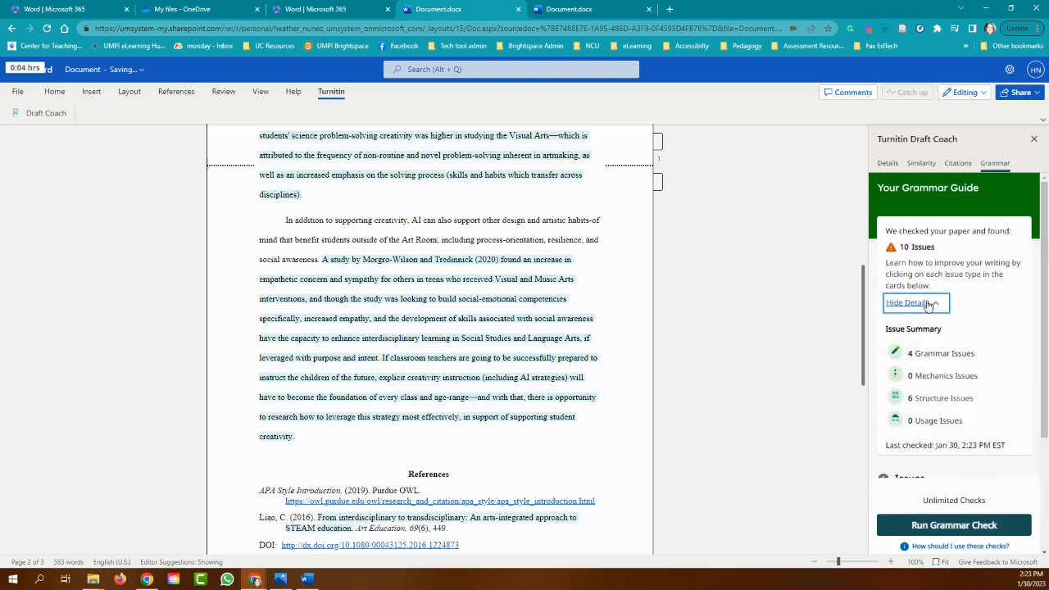
scroll(down, 3)
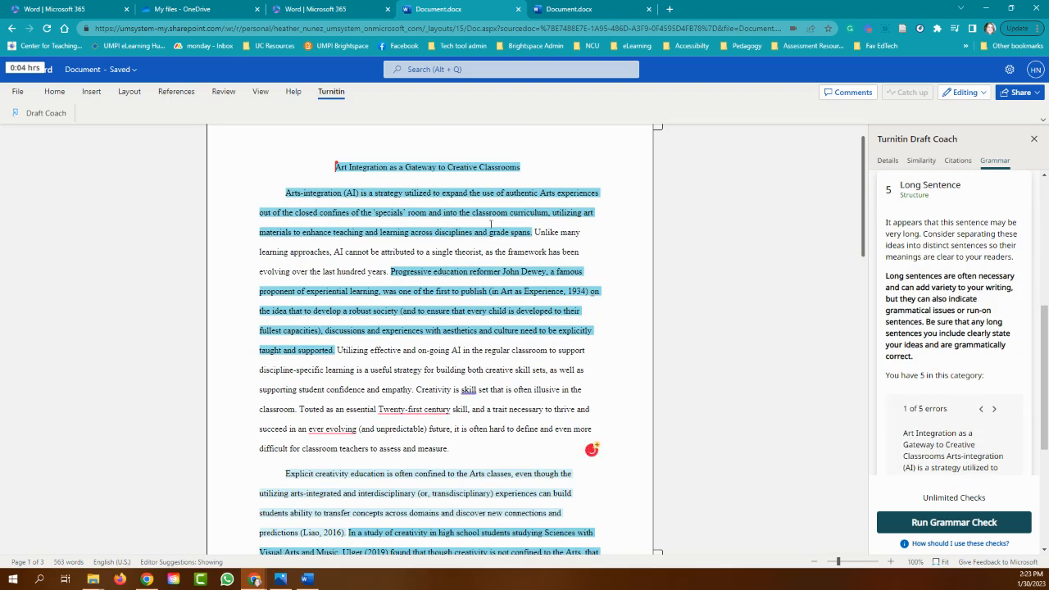
scroll(down, 3)
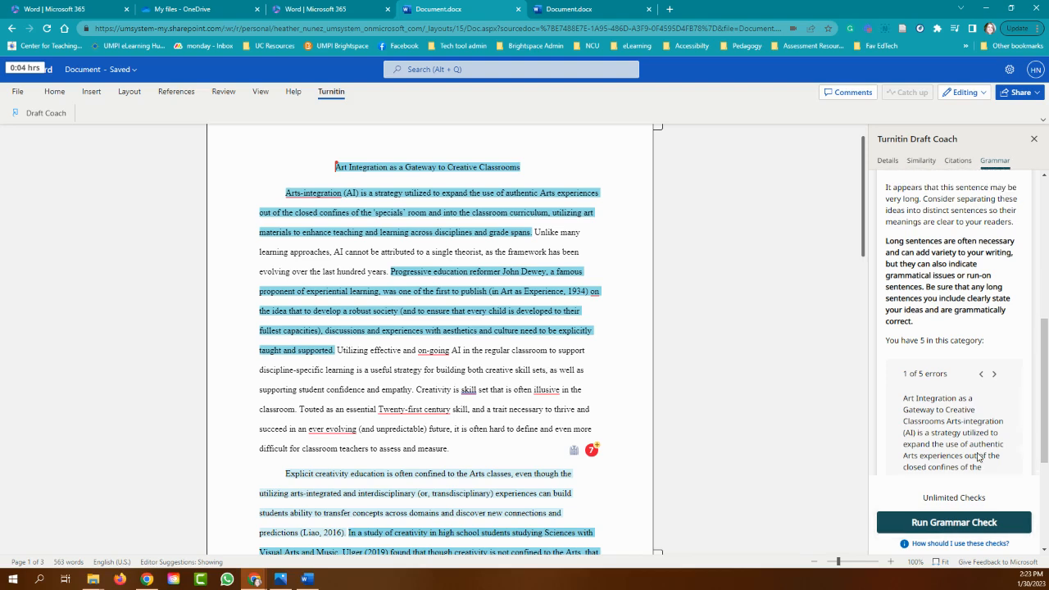
click(921, 160)
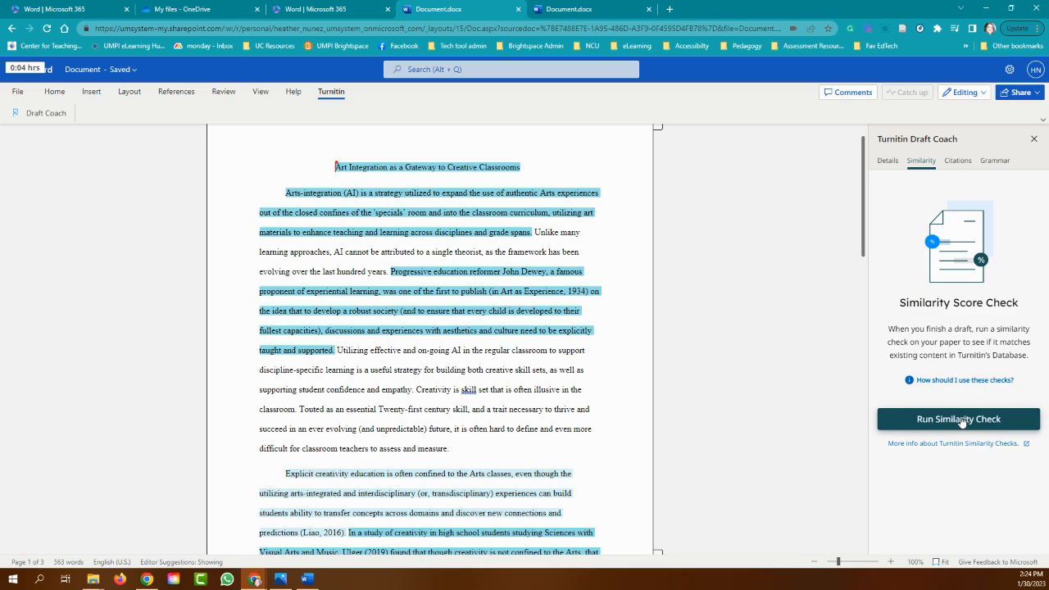
Step: Run and confirm the similarity check (36%), showing matches from the Northcentral 2021-06-20 source
click(957, 418)
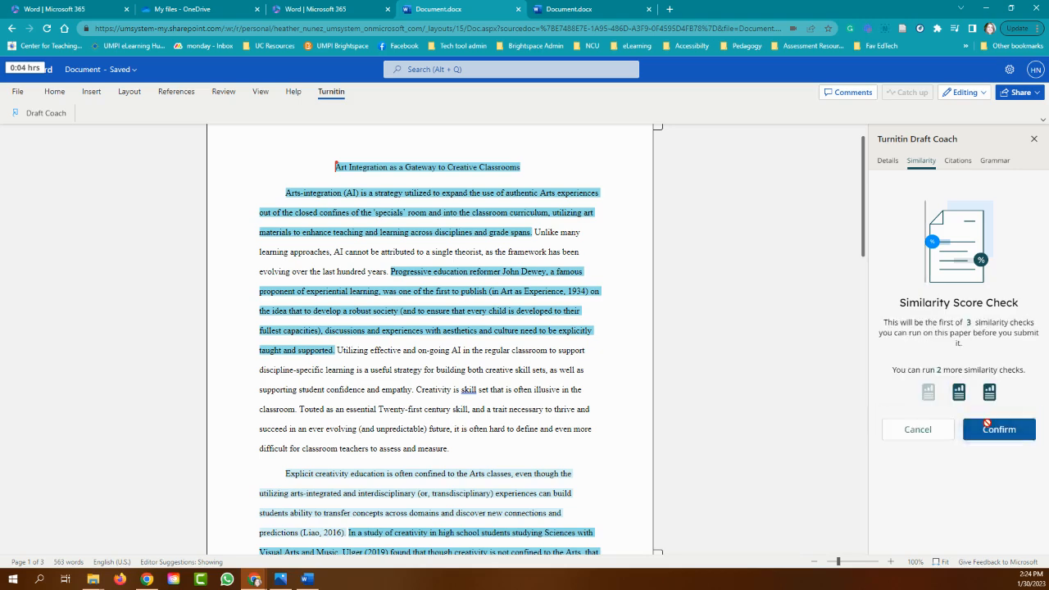
click(999, 428)
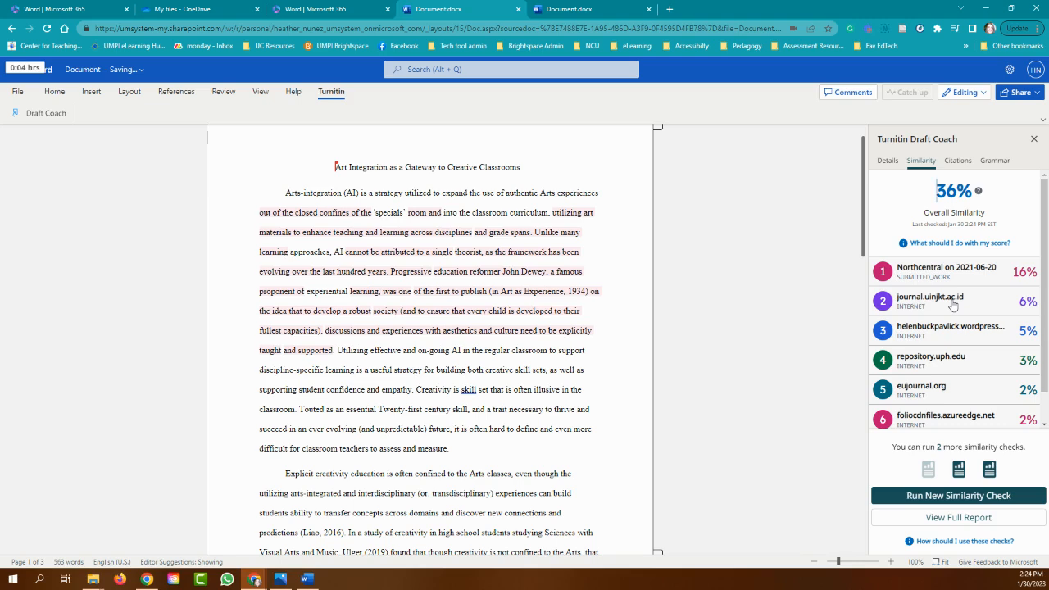
mouse_move(926, 275)
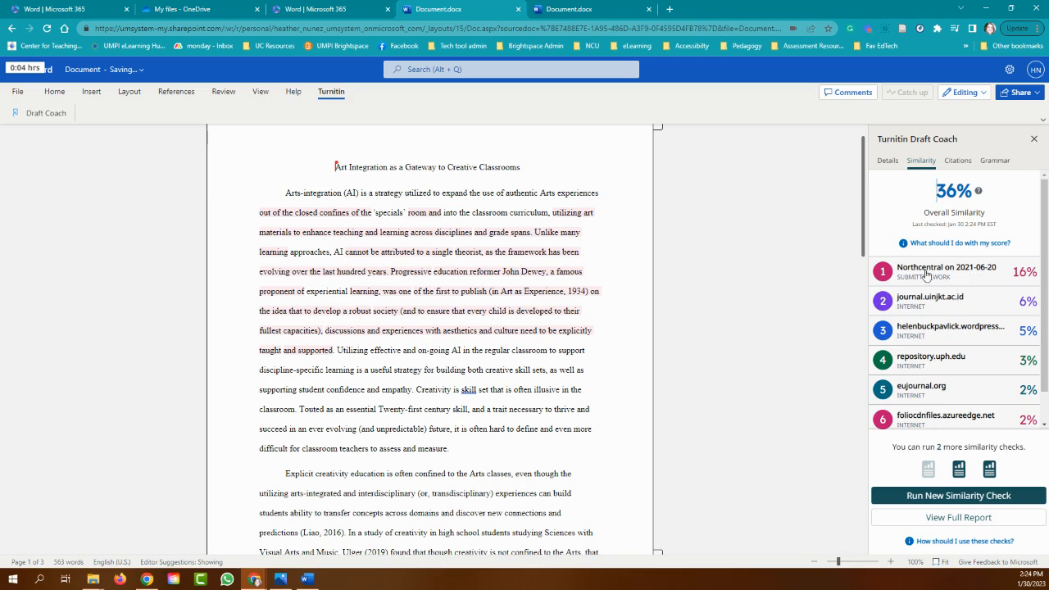
click(948, 271)
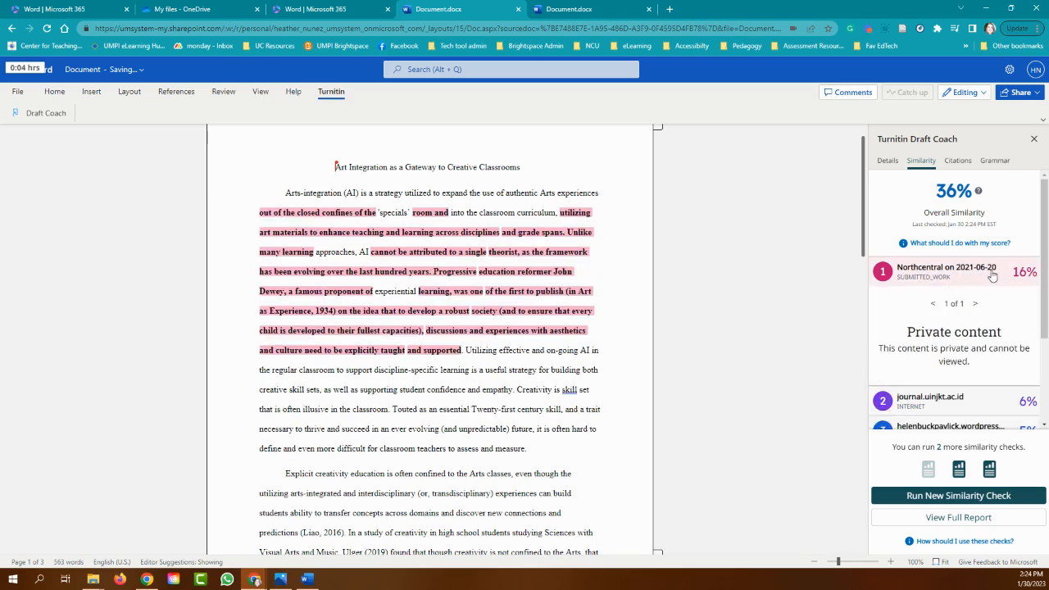